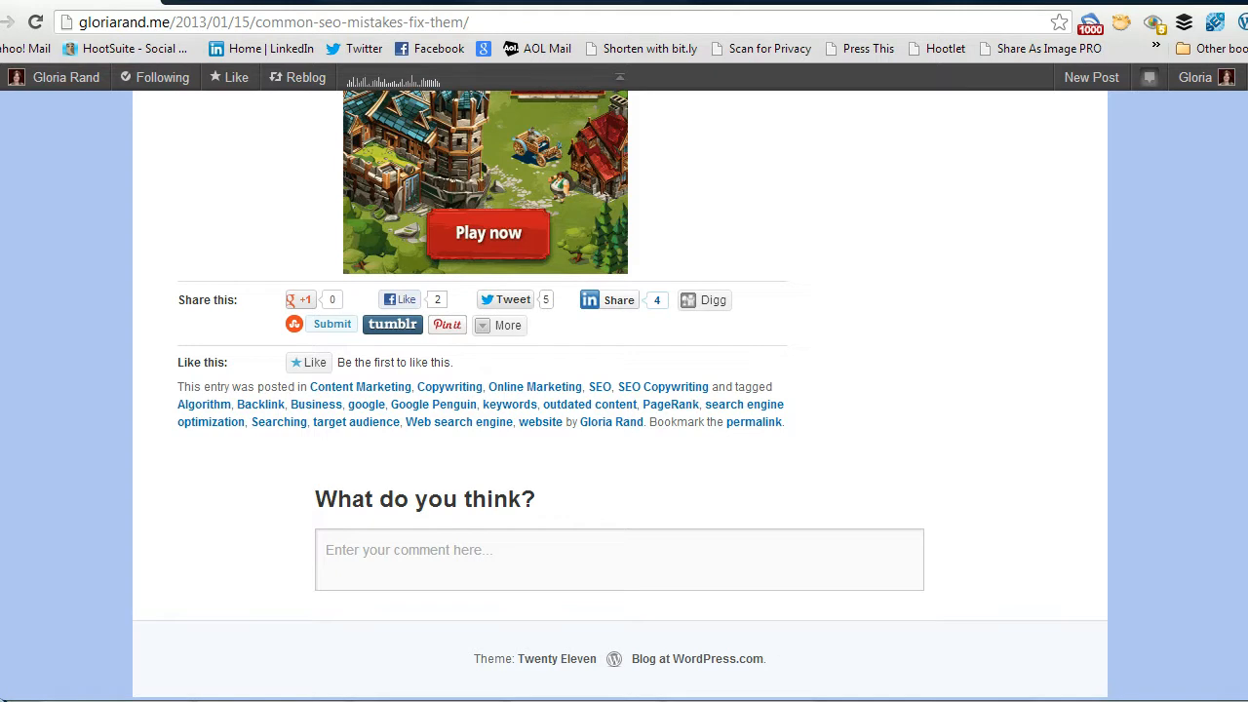
mouse_move(1238, 452)
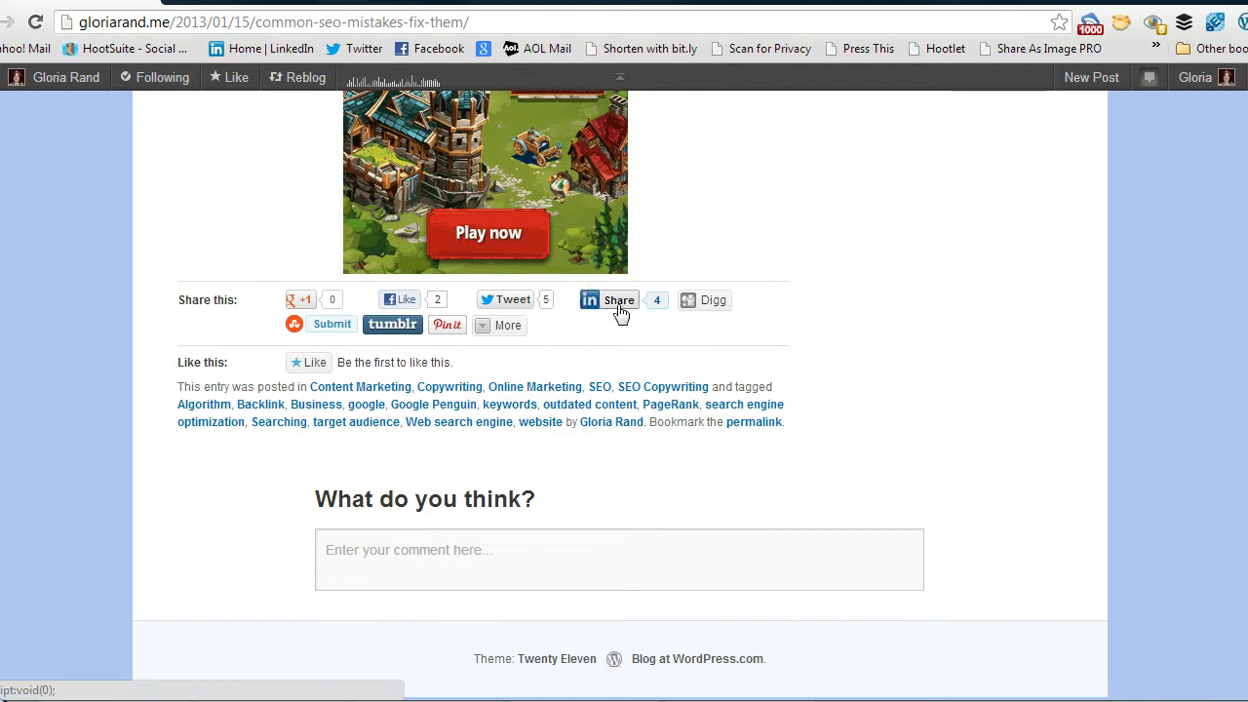
Step: Bring up the Share on LinkedIn window for "3 Common SEO Mistakes and How to Fix Them"
left_click(612, 300)
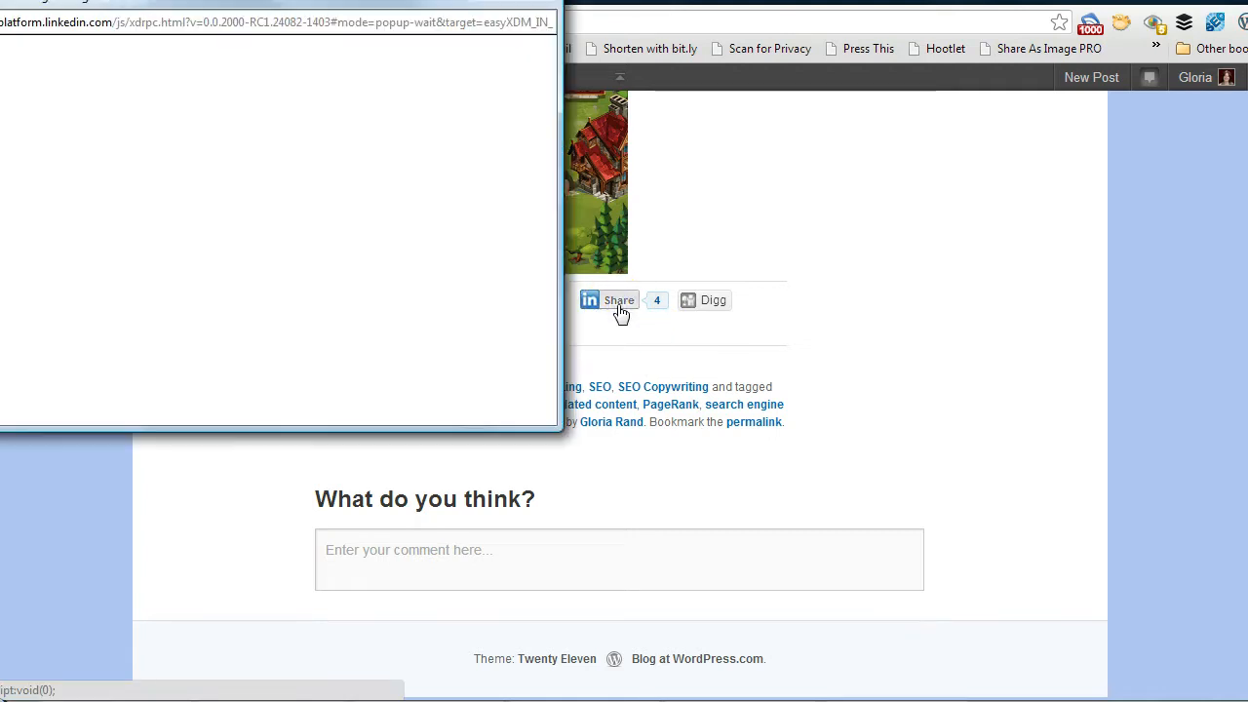
left_click(610, 300)
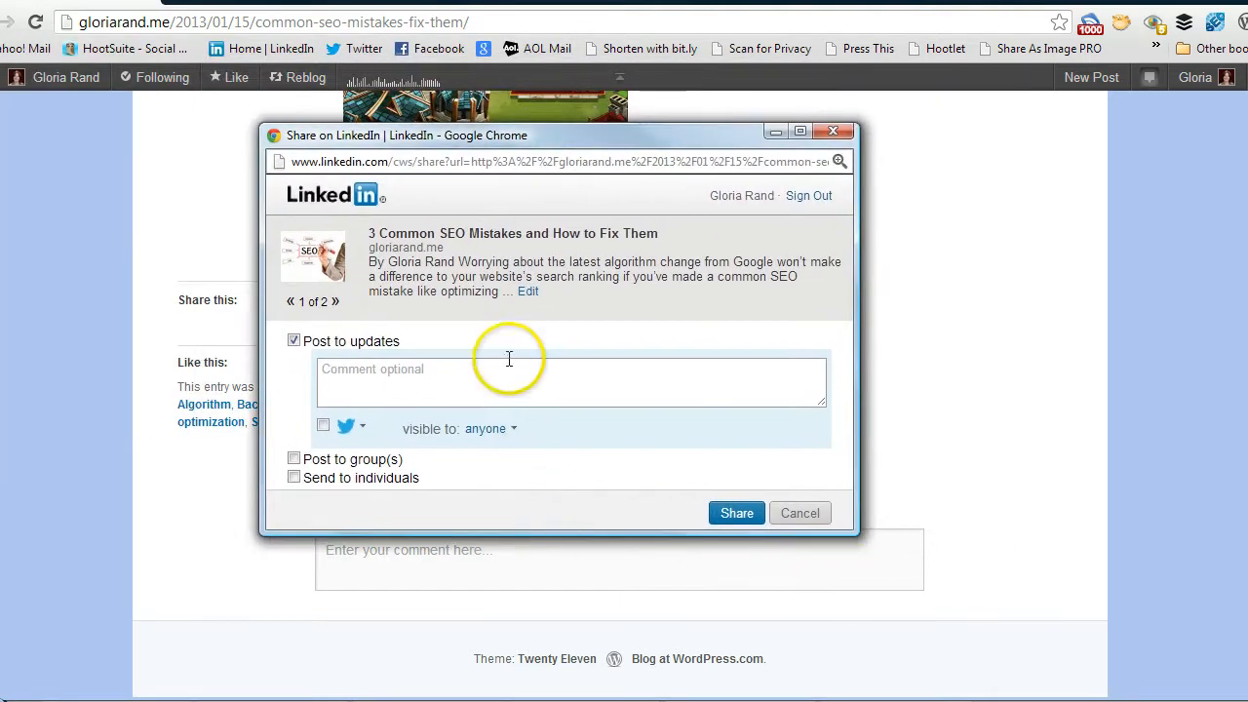
mouse_move(382, 375)
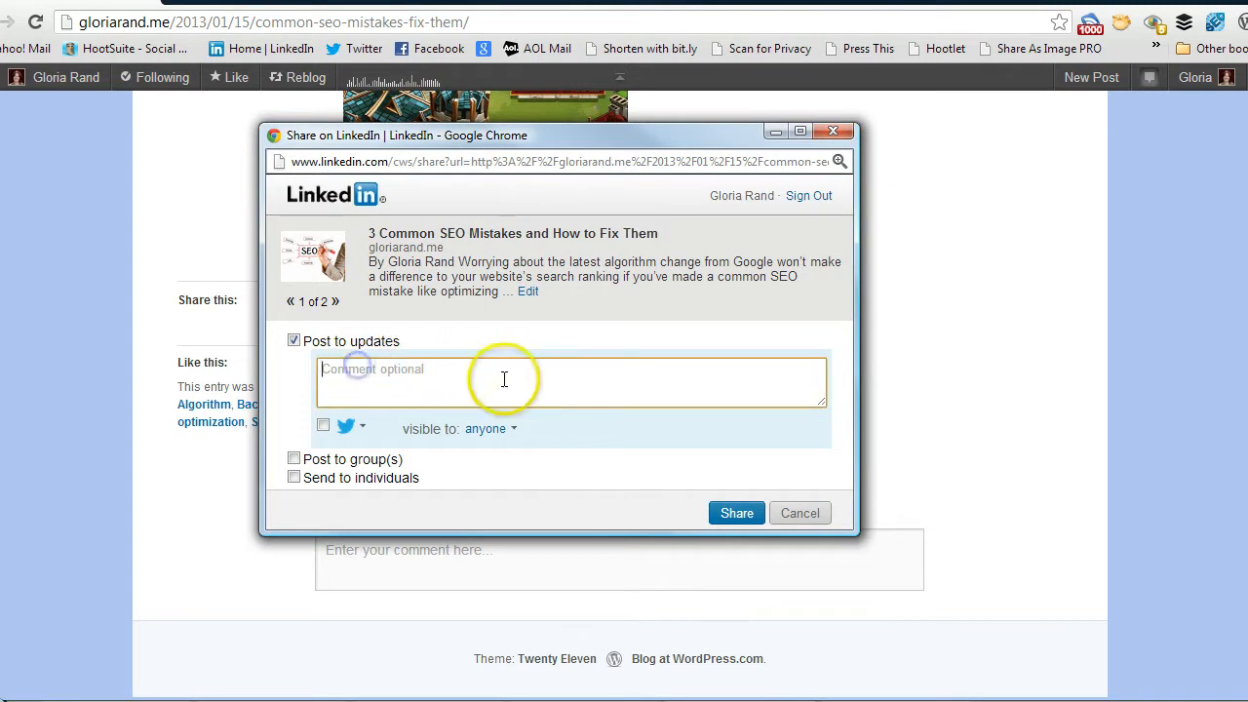
Step: Enter the comment "Are you making these SEO mistakes on your website?" on the share
type("A")
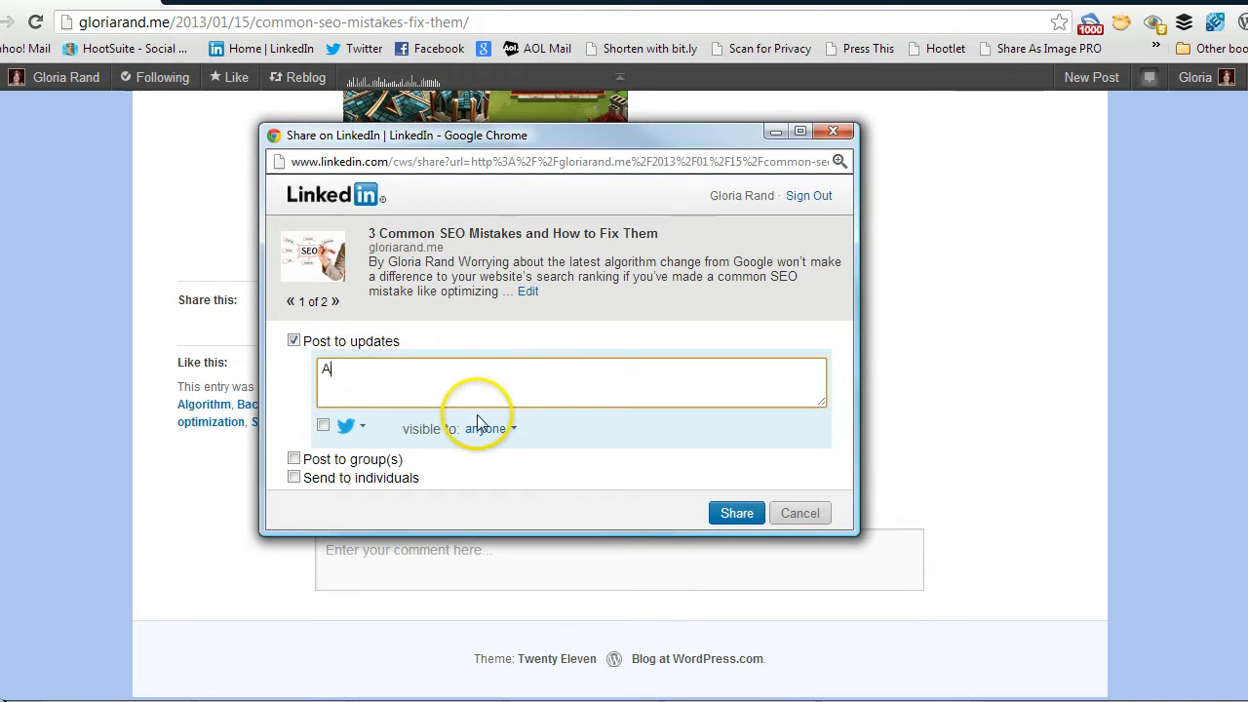
type("re you making")
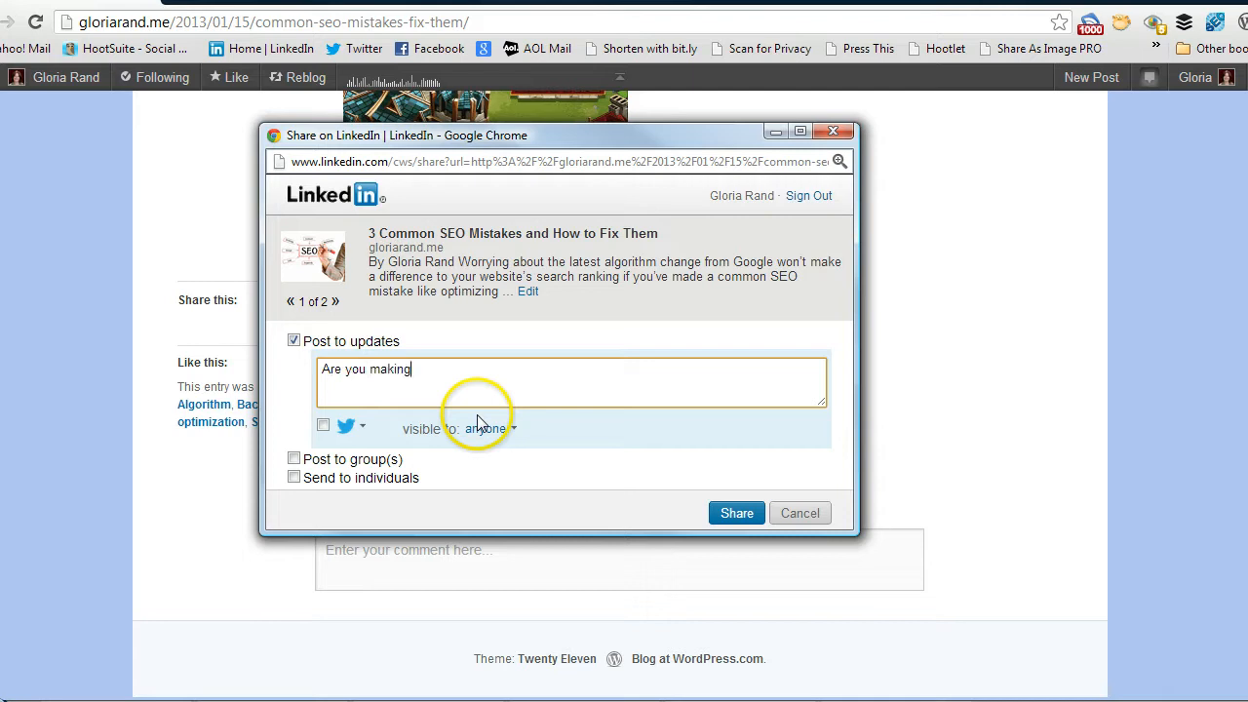
type("these SEO mistakes on your website?")
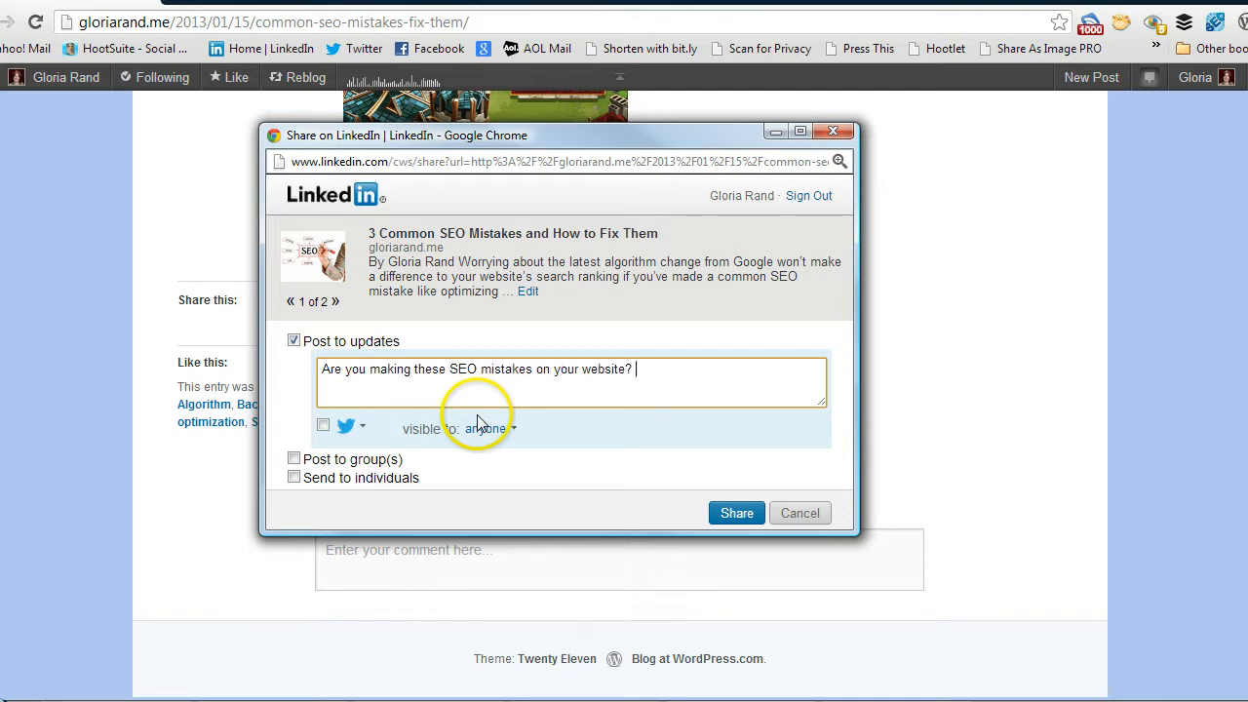
mouse_move(281, 523)
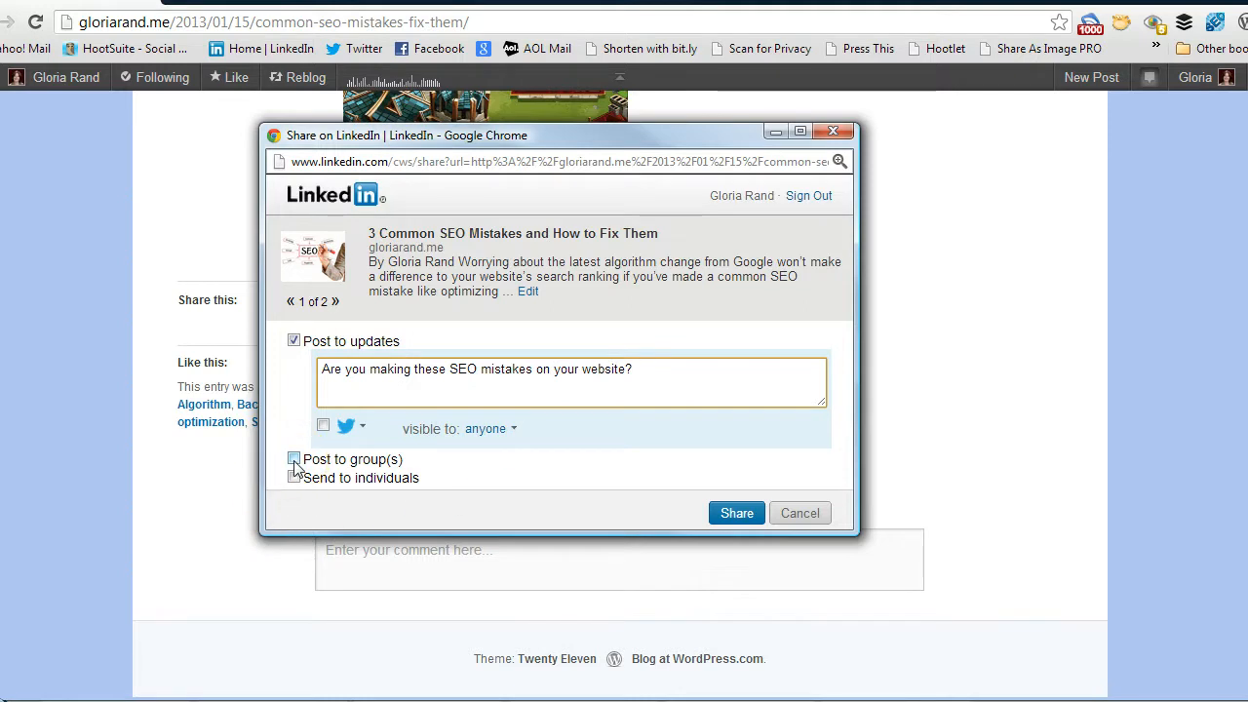
Step: Enable group posting and add Networking Orlando, Networking in Orlando and Women's Network of Entrepreneurs
left_click(293, 460)
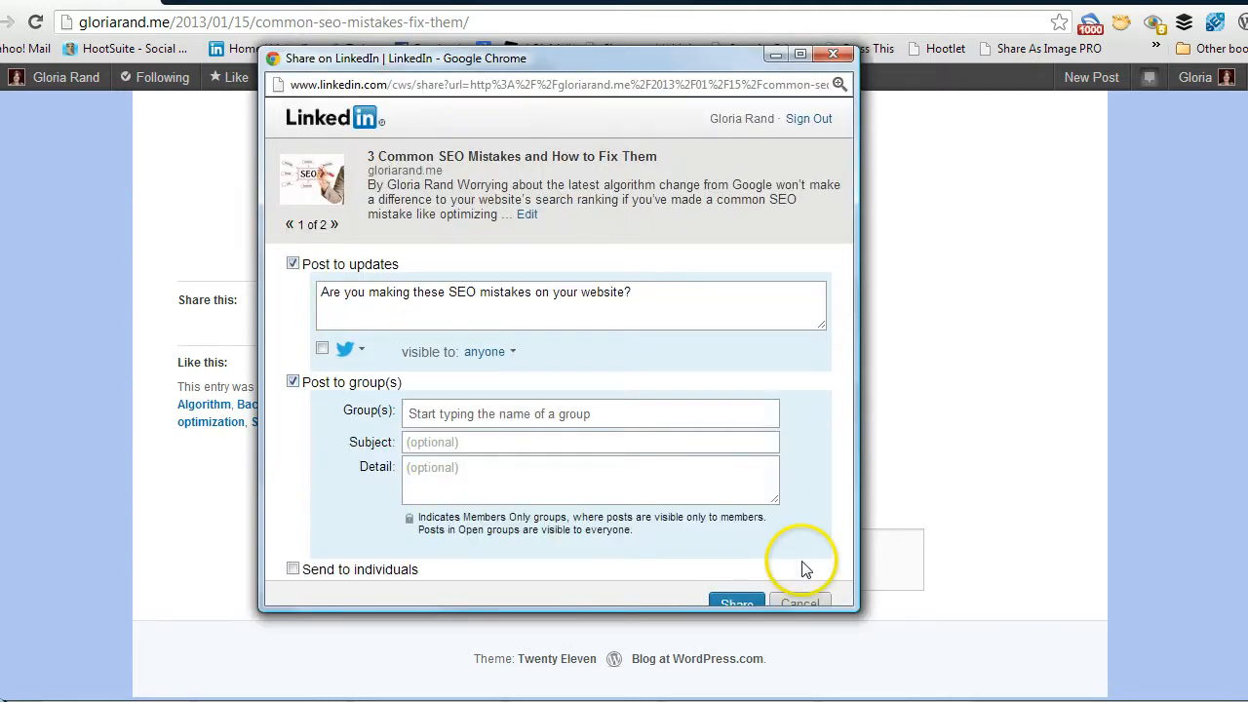
left_click(565, 413)
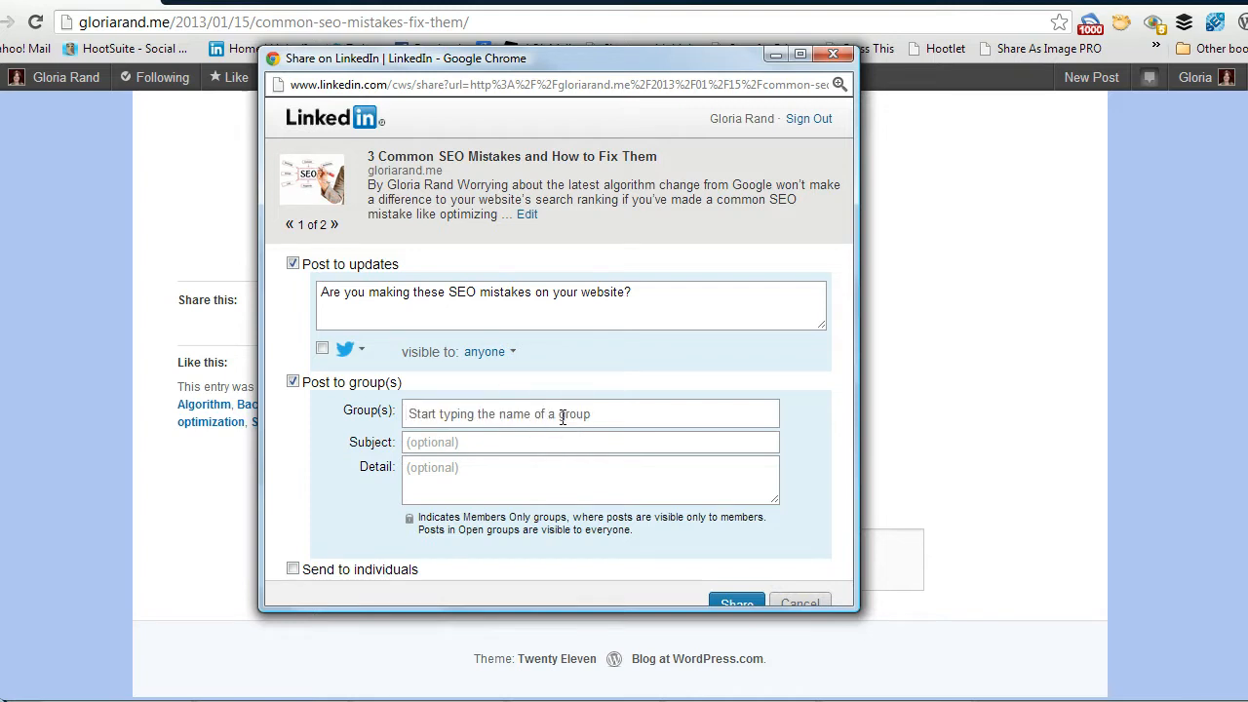
type("Networking Orlando")
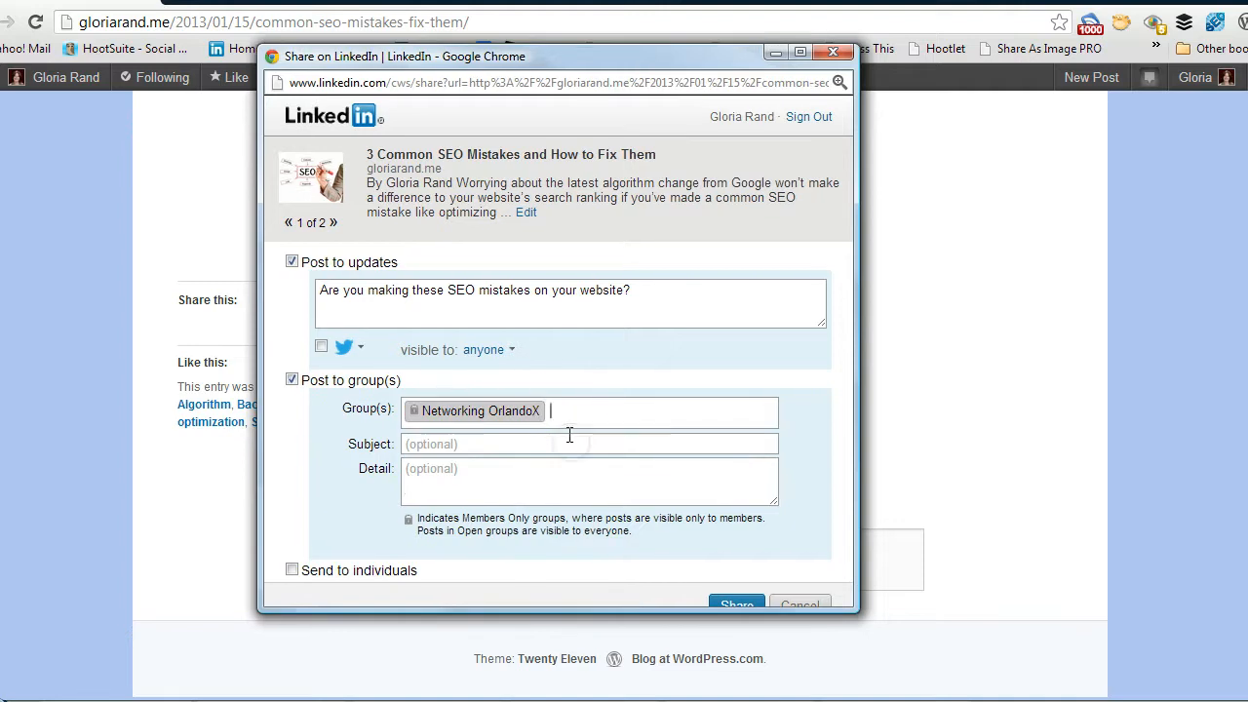
type("Networki")
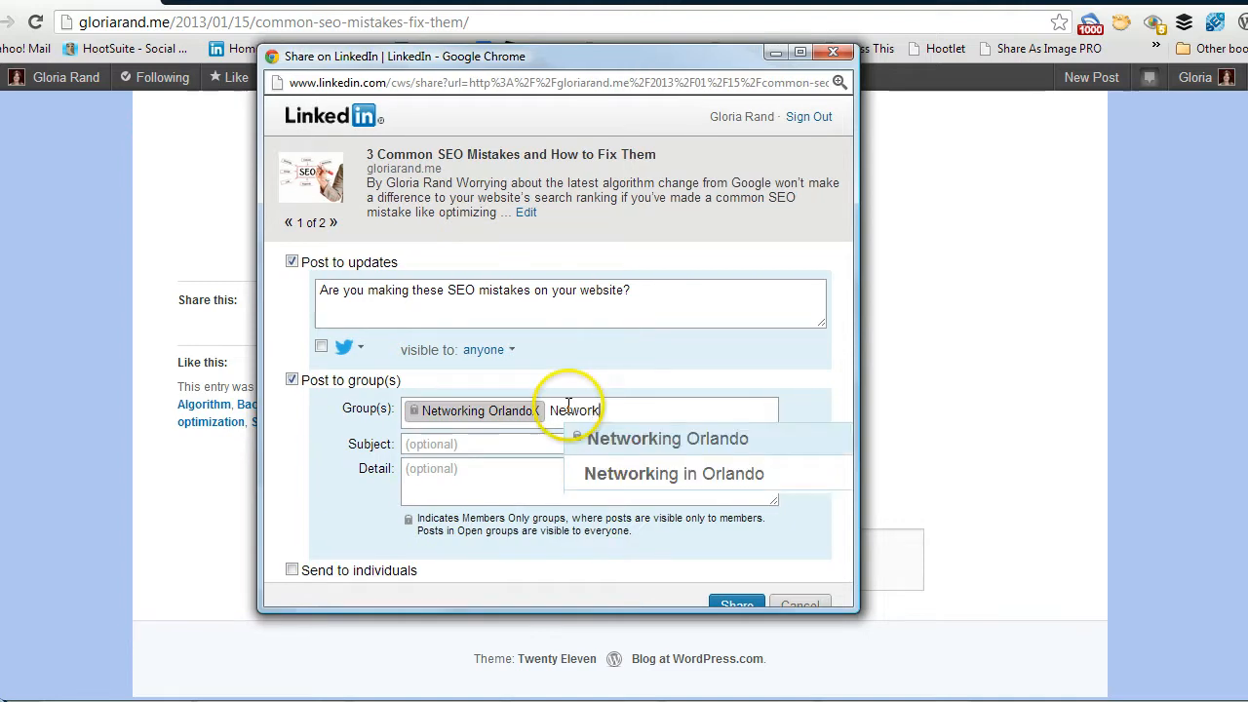
left_click(671, 474)
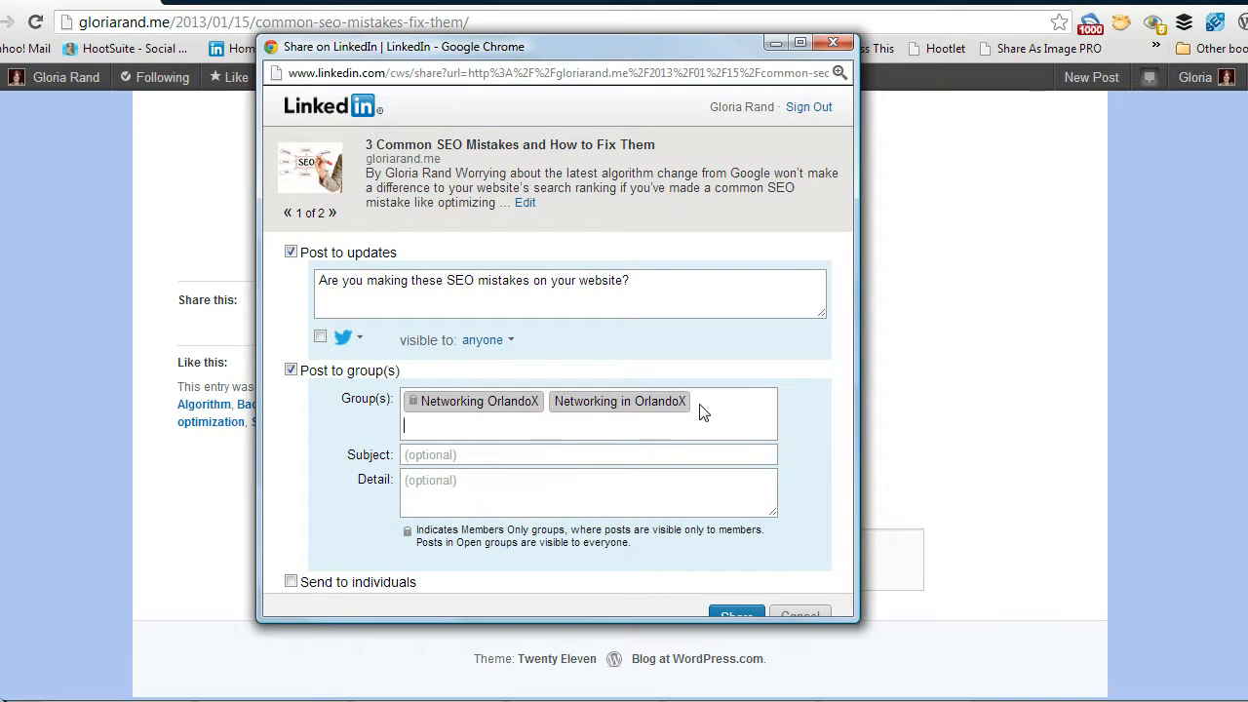
type("women's Network of EntrepreneursX")
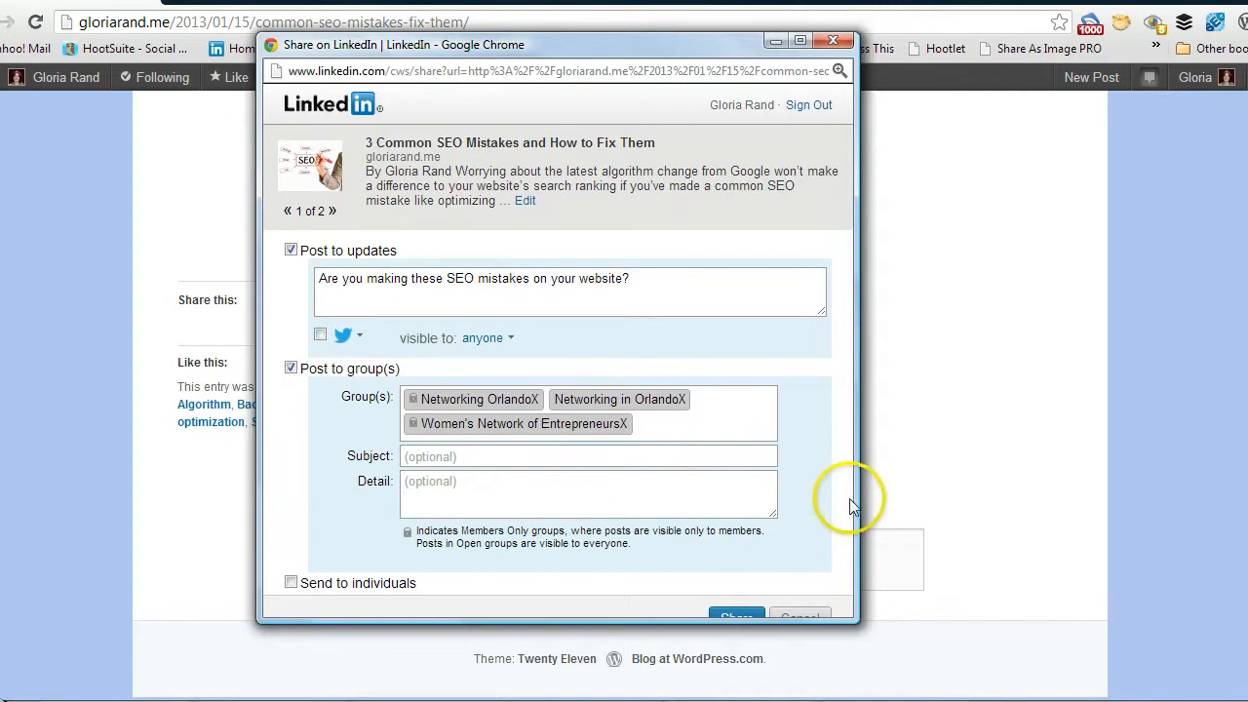
mouse_move(532, 620)
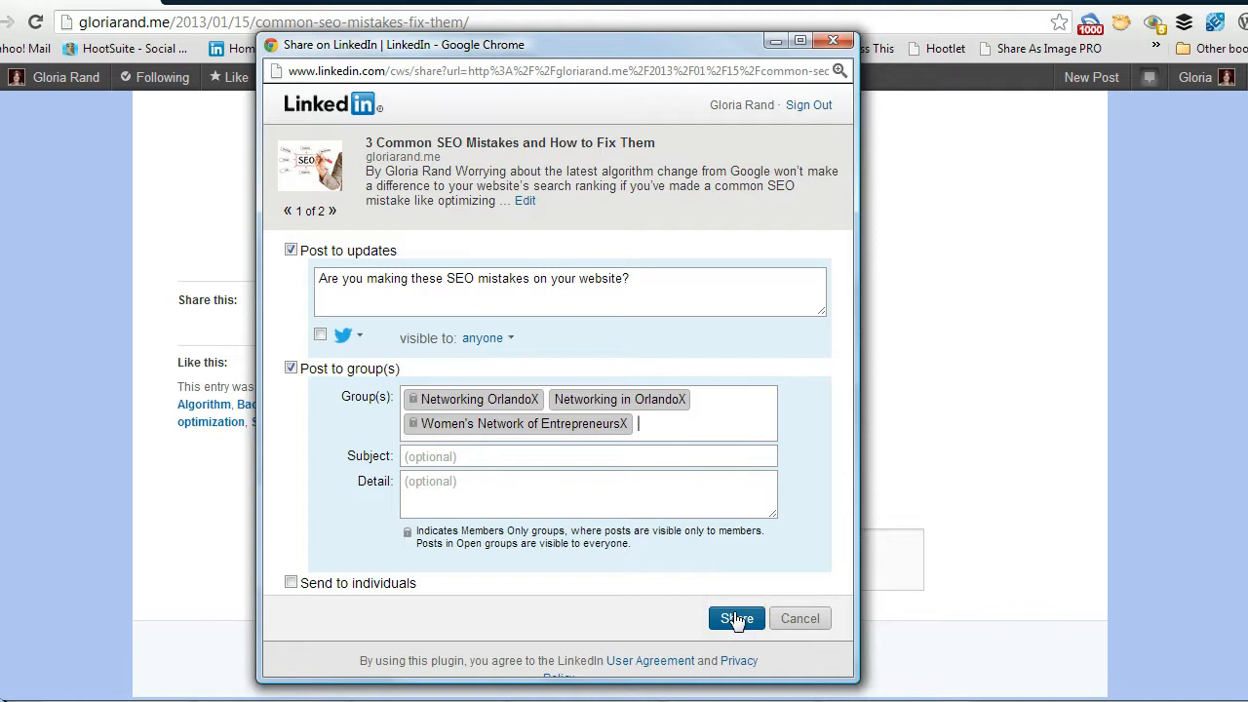
Step: Share the commented post to updates and the three groups, reaching the success confirmation
left_click(740, 618)
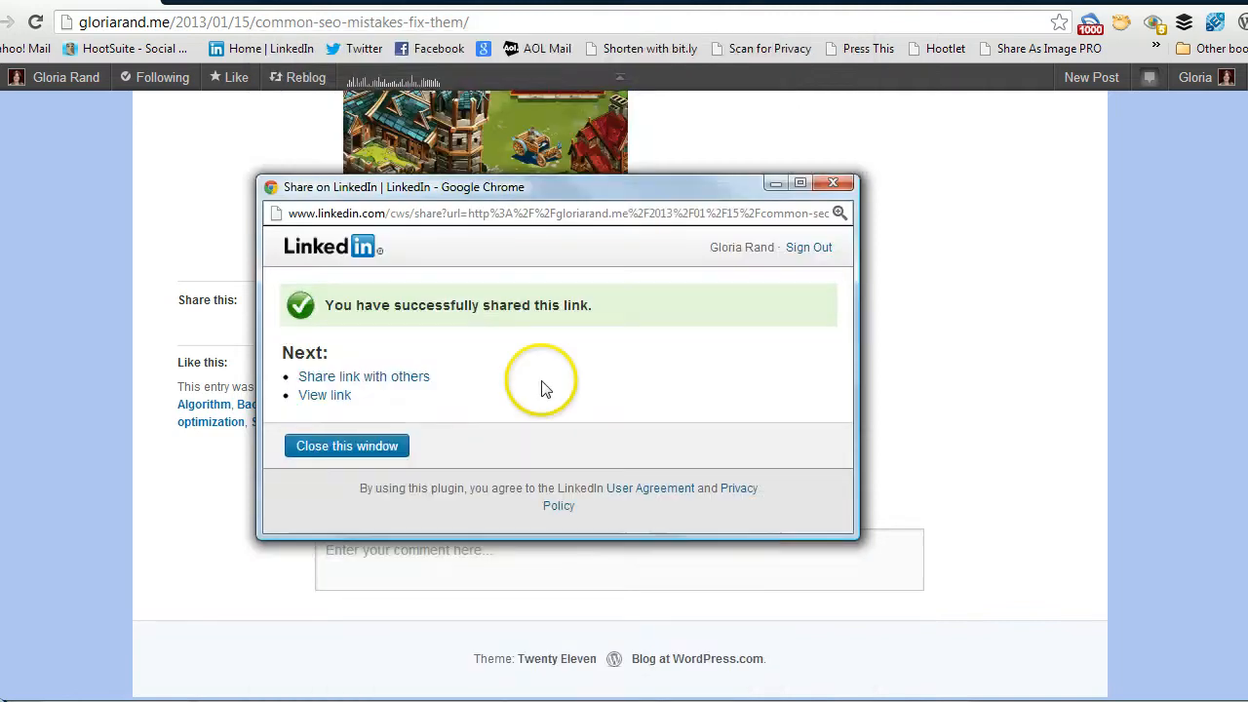
mouse_move(651, 365)
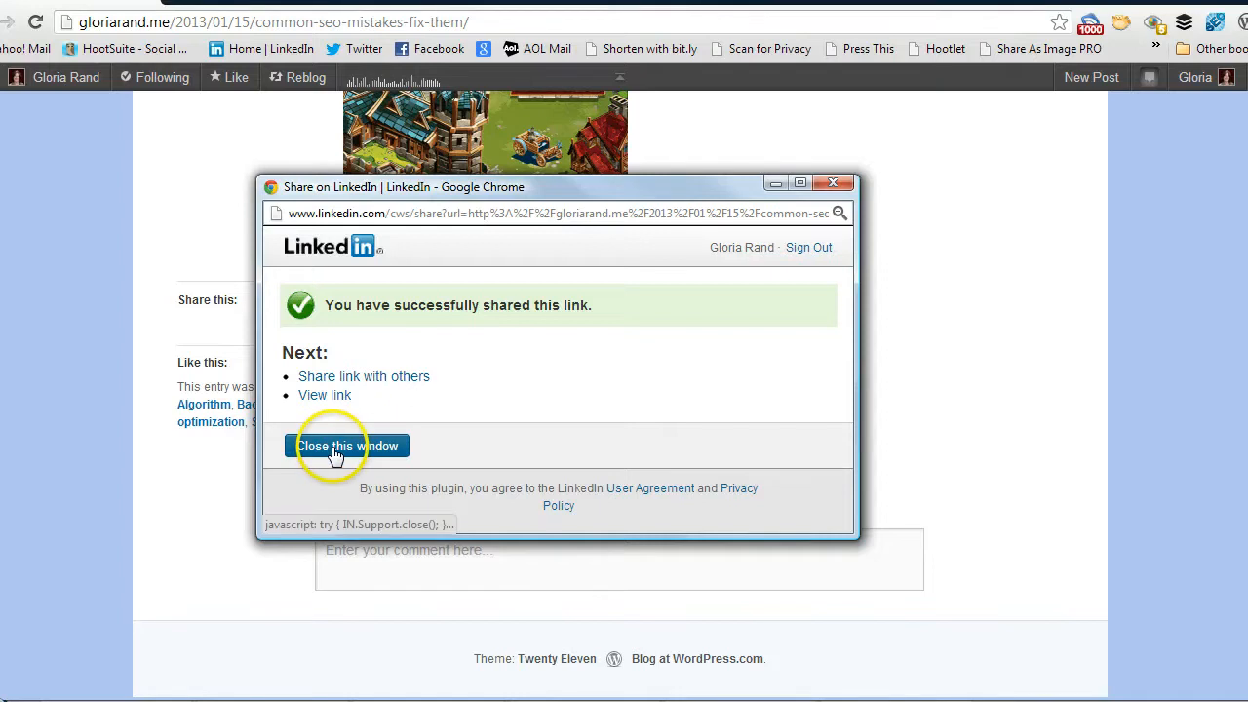
mouse_move(670, 402)
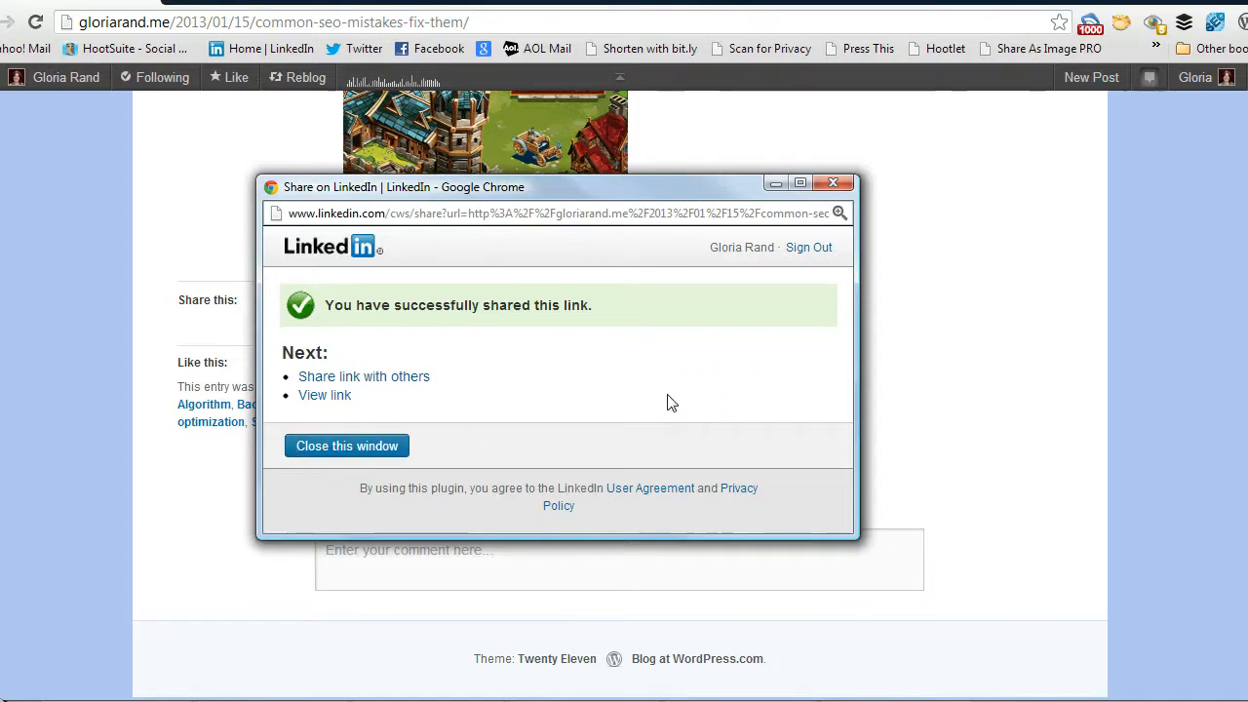